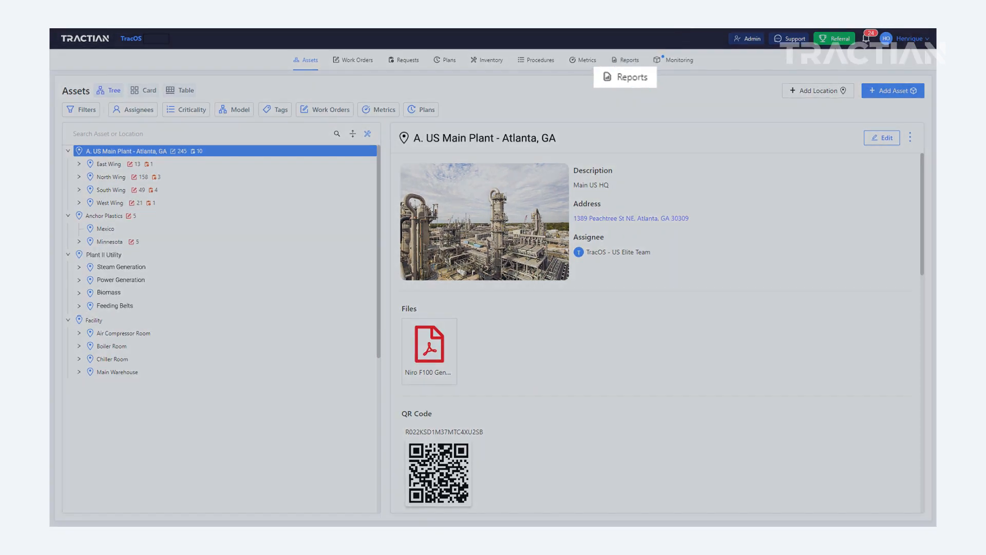
Step: Go to the Reports page showing work order charts for the last 30 days
{"action": "left_click", "coordinate": [624, 60]}
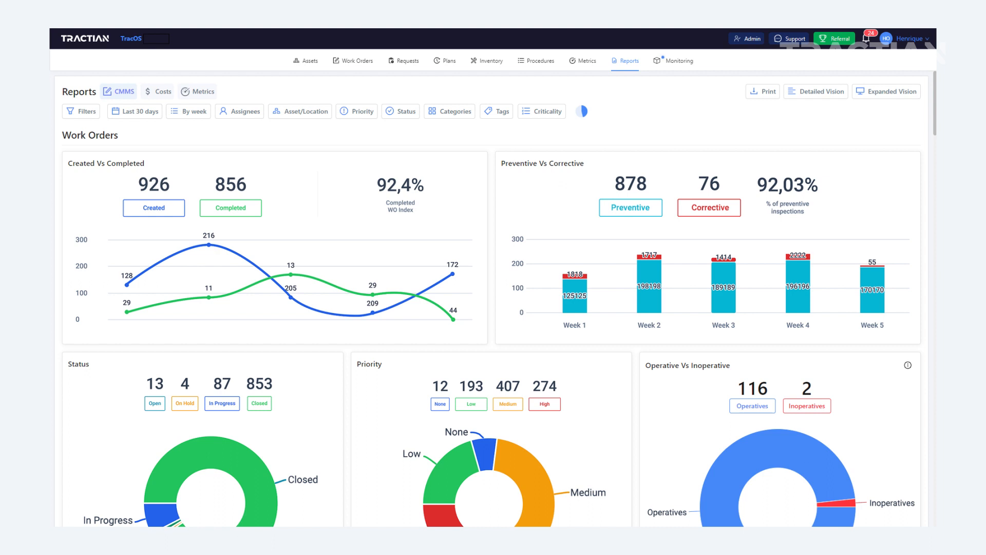
{"action": "mouse_move", "coordinate": [228, 99]}
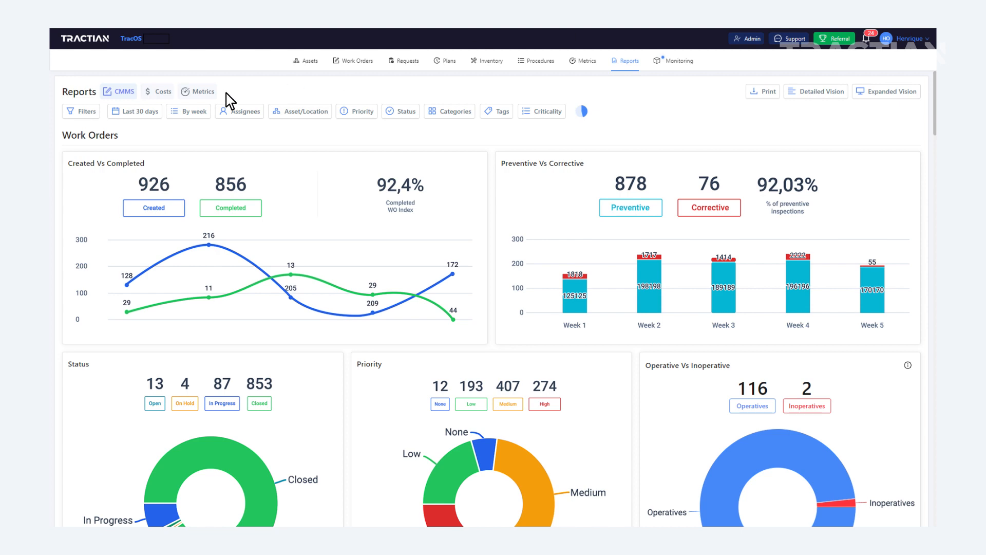
{"action": "left_click", "coordinate": [138, 112]}
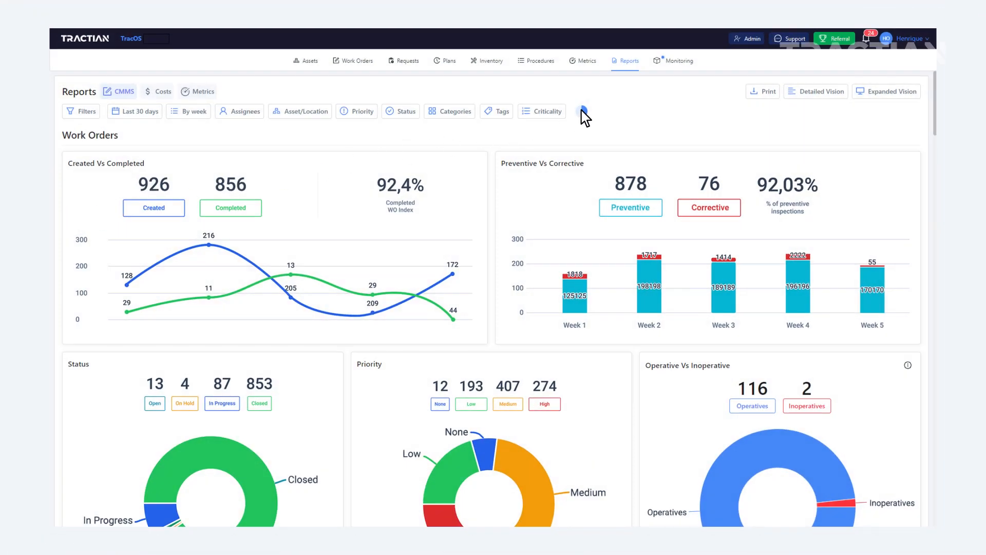
{"action": "left_click", "coordinate": [583, 111]}
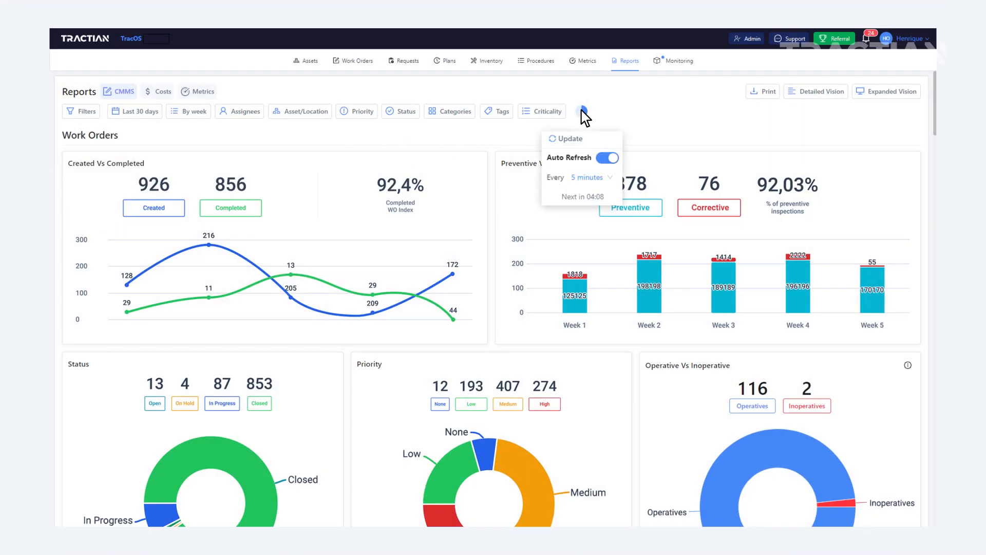
{"action": "left_click", "coordinate": [588, 178]}
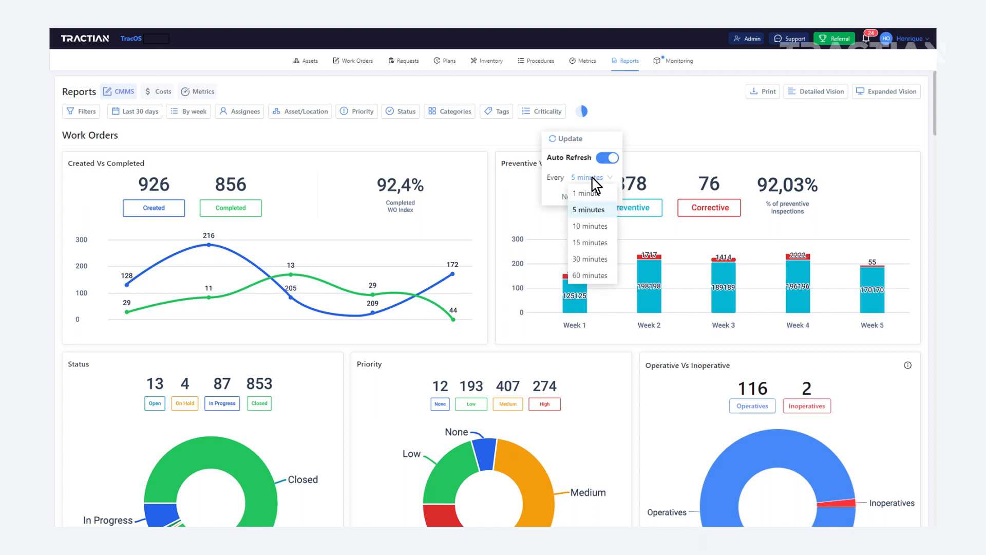
{"action": "mouse_move", "coordinate": [594, 278]}
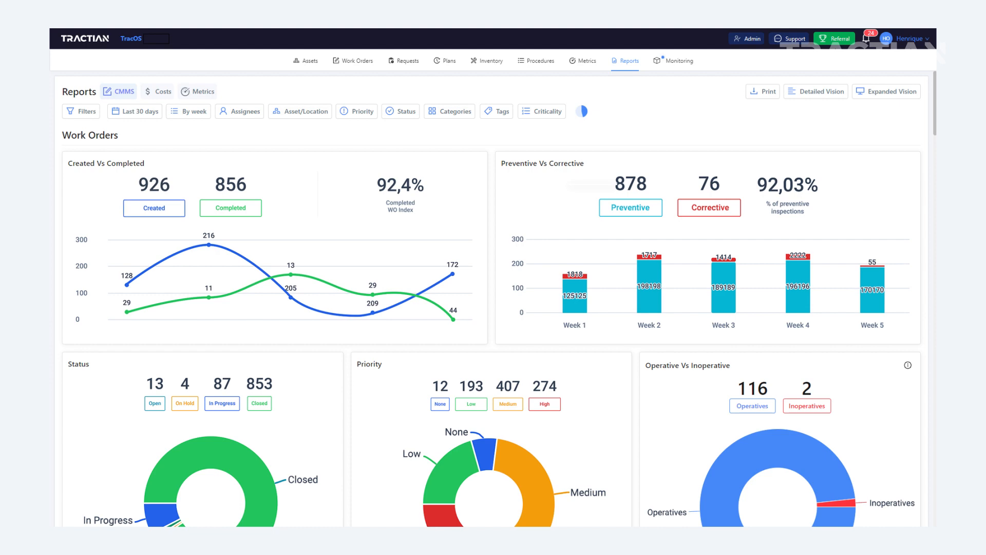
{"action": "left_click", "coordinate": [233, 210]}
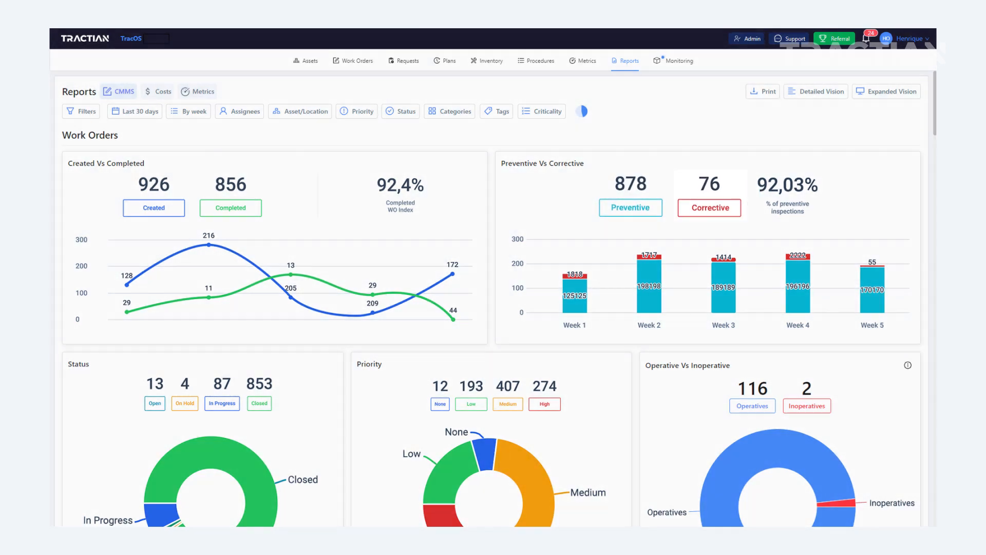
{"action": "left_click", "coordinate": [709, 207]}
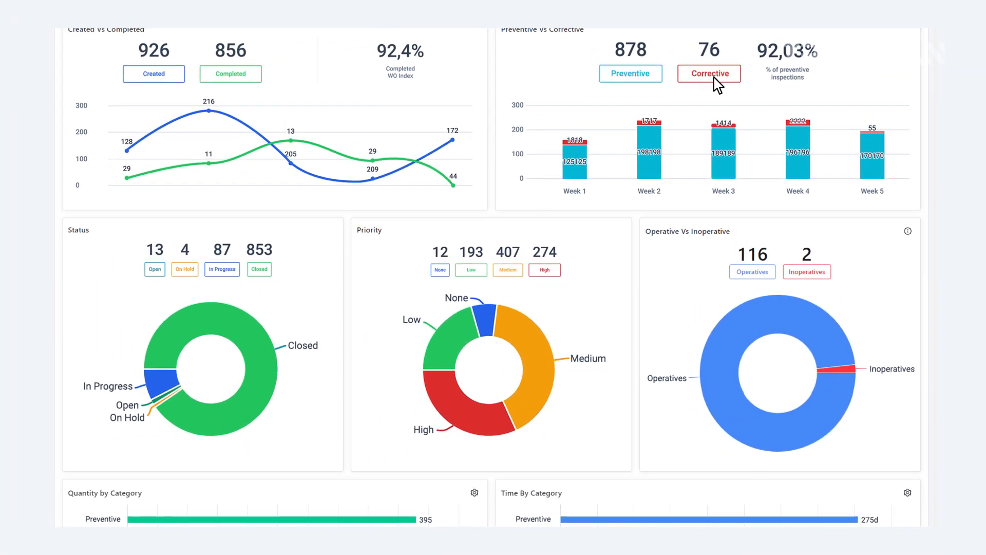
Step: Scroll down to the Quantity by Category chart to reach the Improvement bar
{"action": "scroll", "scroll_direction": "down", "scroll_amount": 3}
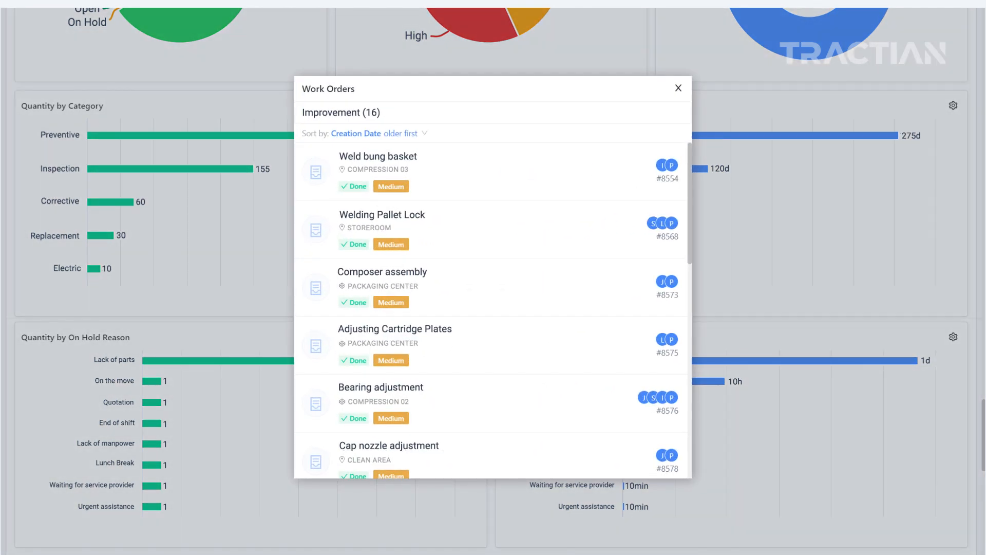
Step: Close the Improvement work order list and go to the Work Orders page
{"action": "left_click", "coordinate": [678, 87]}
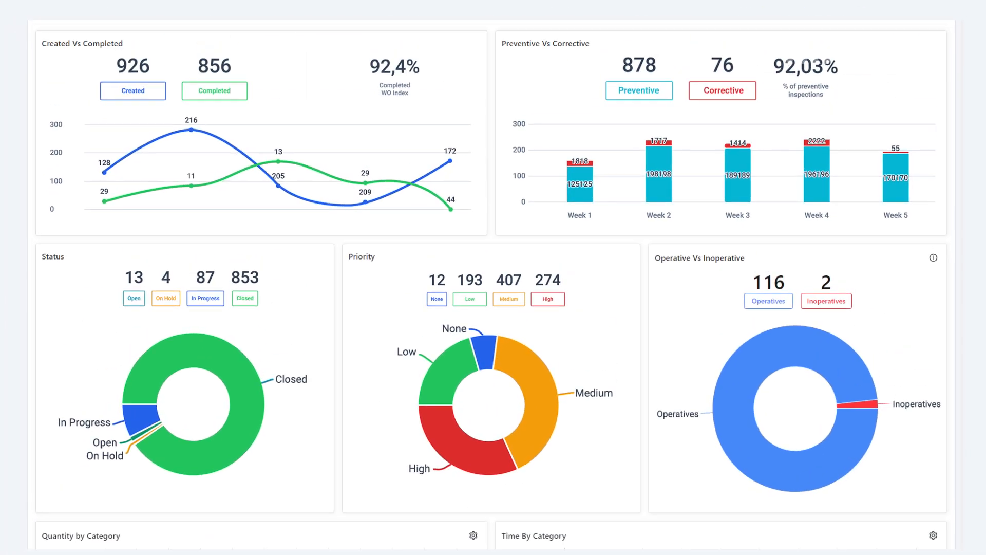
{"action": "left_click", "coordinate": [353, 67]}
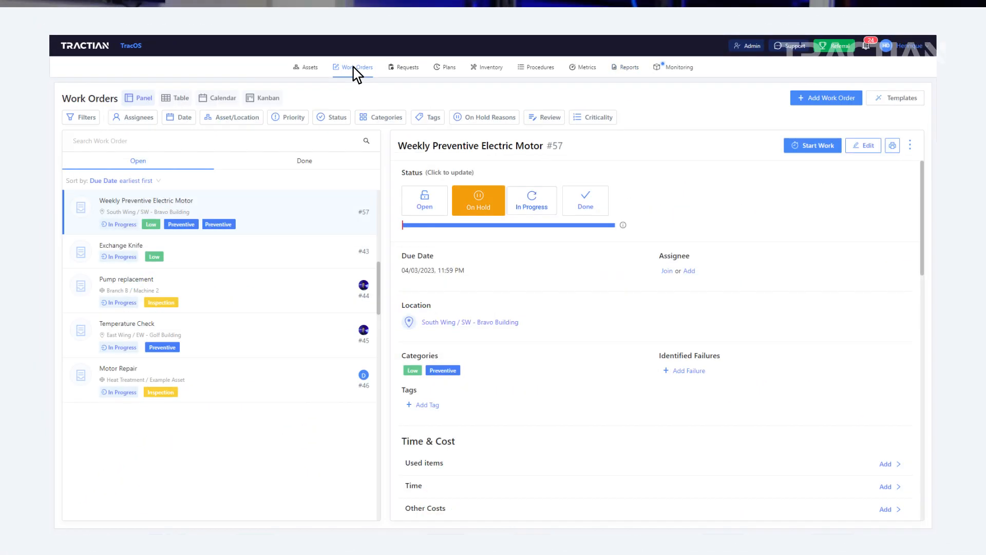
Step: View the on-hold reasons for the work order, then return to the Reports Indicators dashboards
{"action": "left_click", "coordinate": [478, 199]}
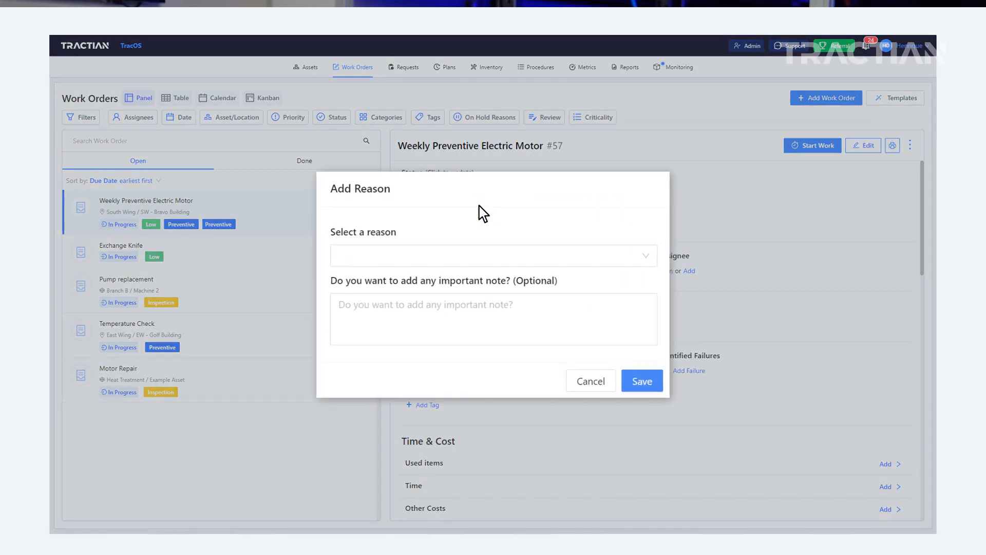
{"action": "left_click", "coordinate": [493, 255]}
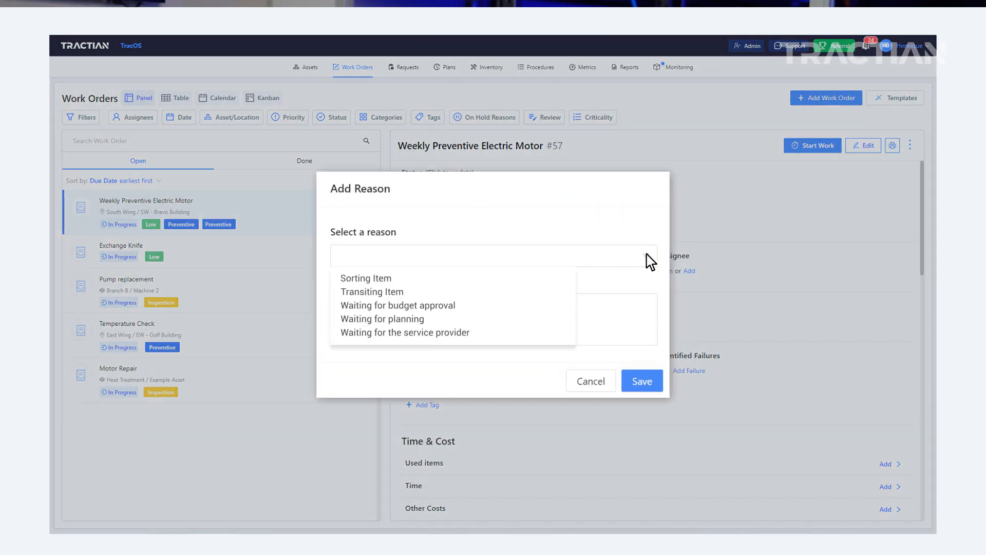
{"action": "left_click", "coordinate": [625, 59]}
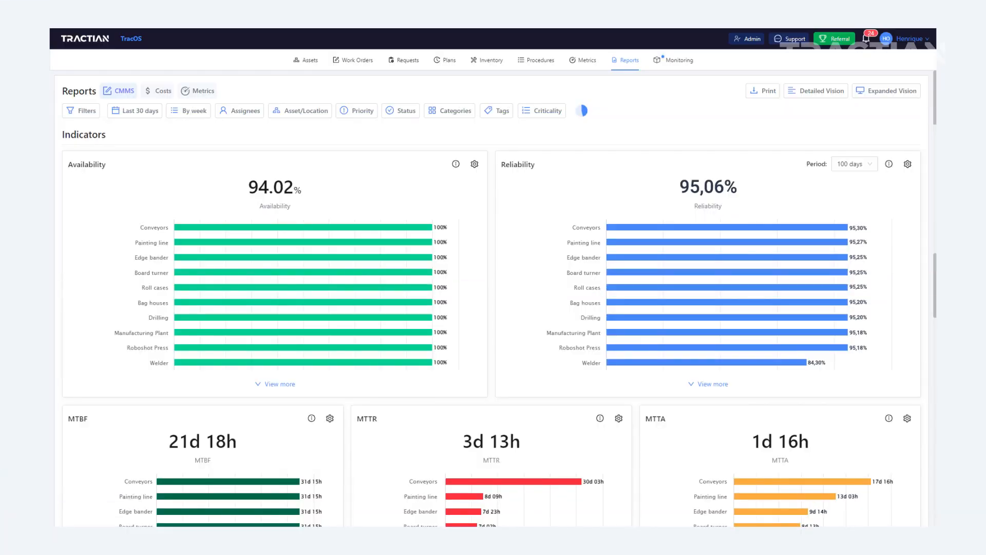
{"action": "scroll", "scroll_direction": "down", "scroll_amount": 3}
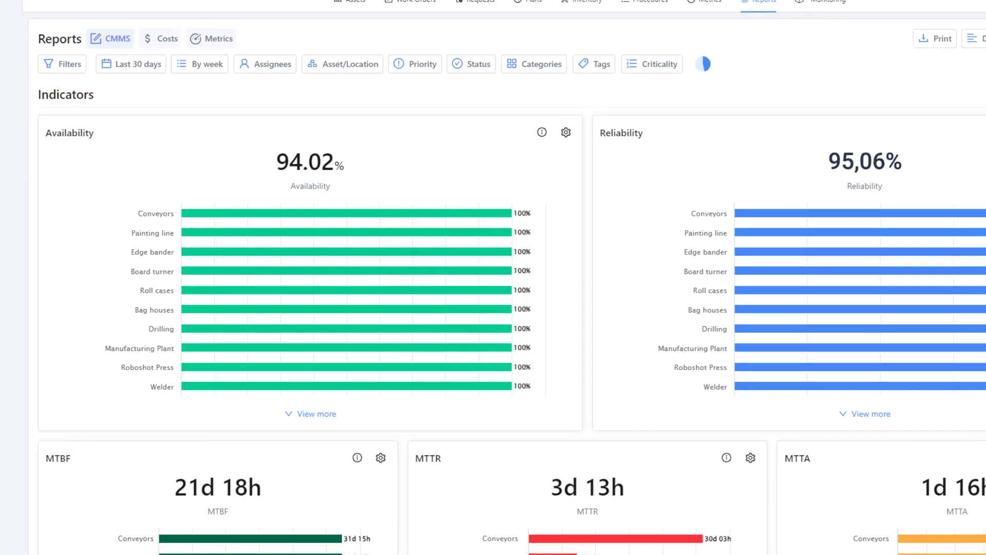
{"action": "scroll", "scroll_direction": "down", "scroll_amount": 3}
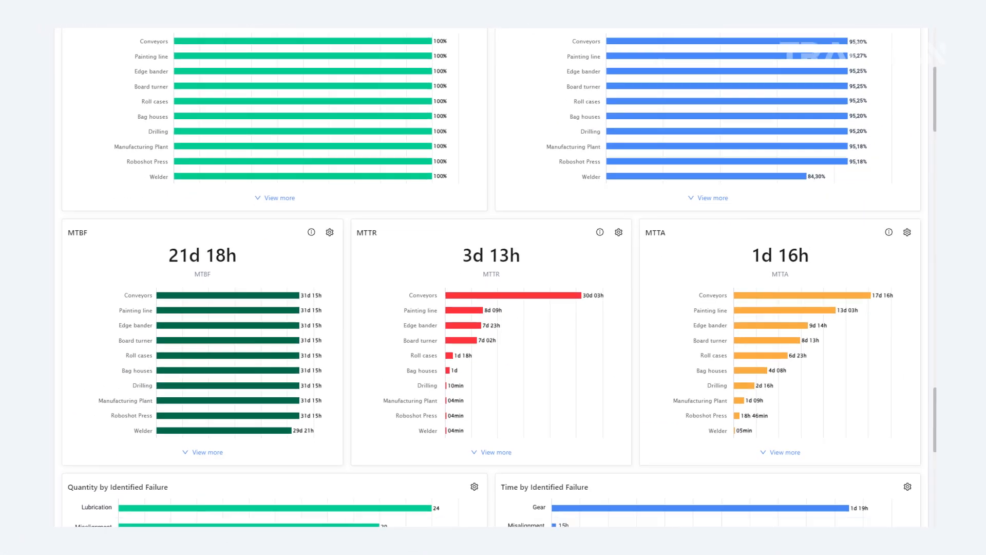
{"action": "scroll", "scroll_direction": "down", "scroll_amount": 3}
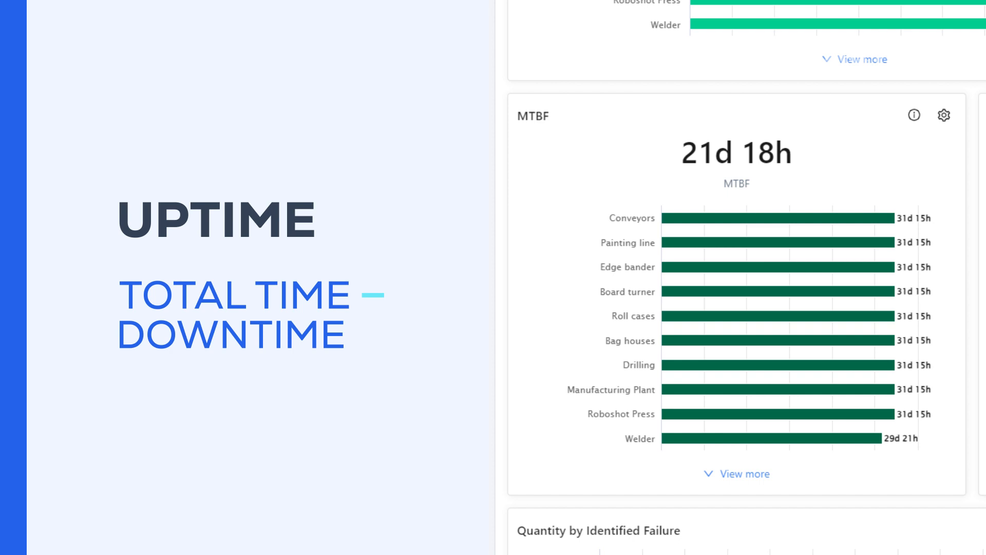
{"action": "scroll", "scroll_direction": "right", "scroll_amount": 3}
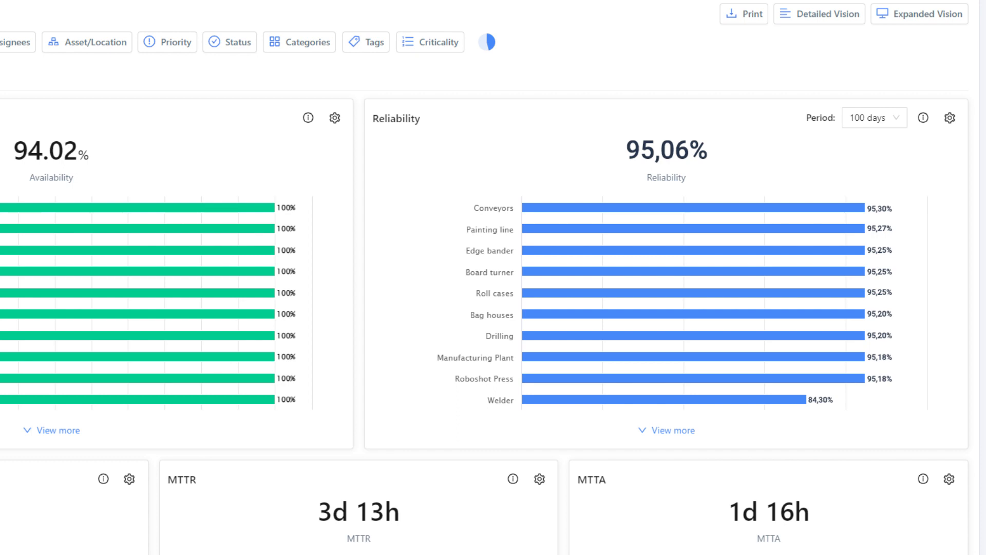
{"action": "left_click", "coordinate": [873, 118]}
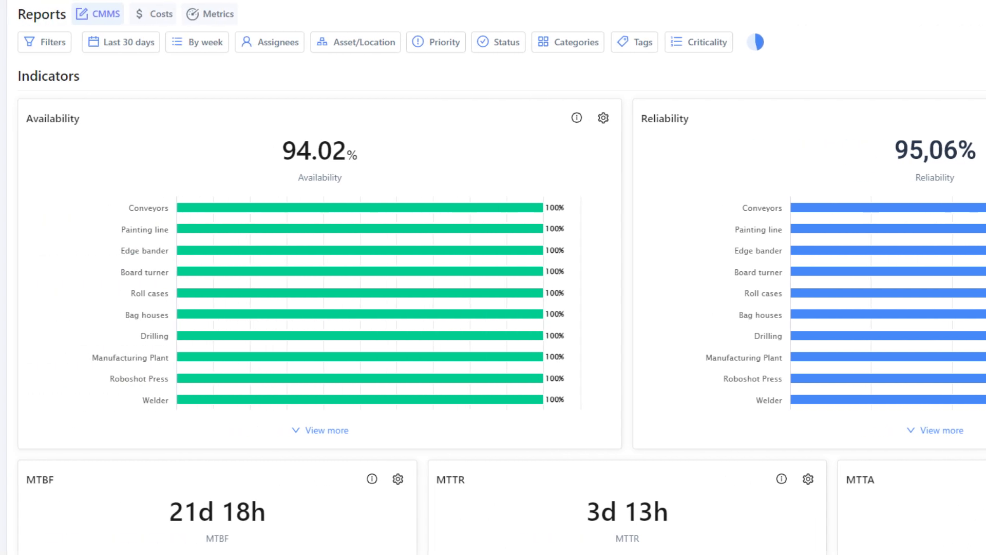
{"action": "left_click", "coordinate": [575, 118]}
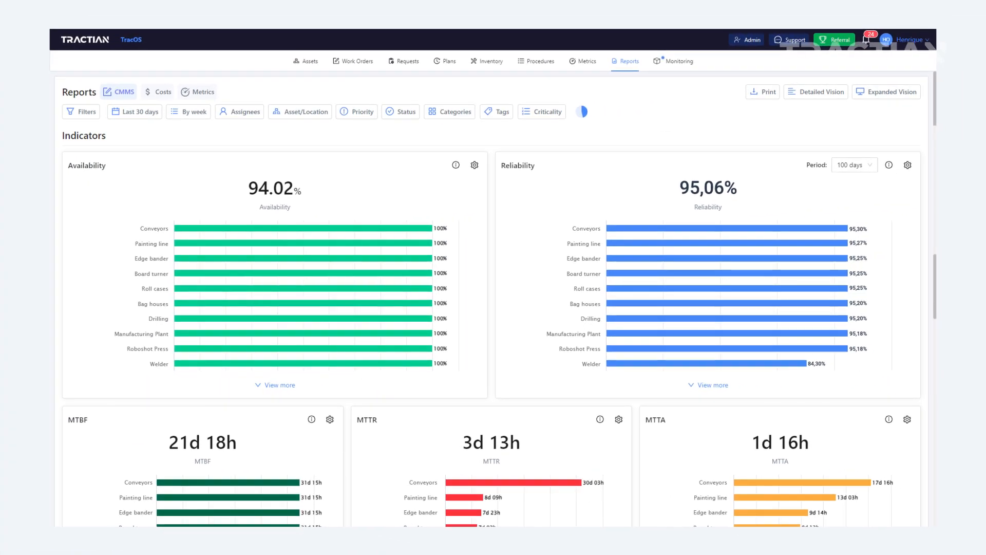
{"action": "scroll", "scroll_direction": "down", "scroll_amount": 3}
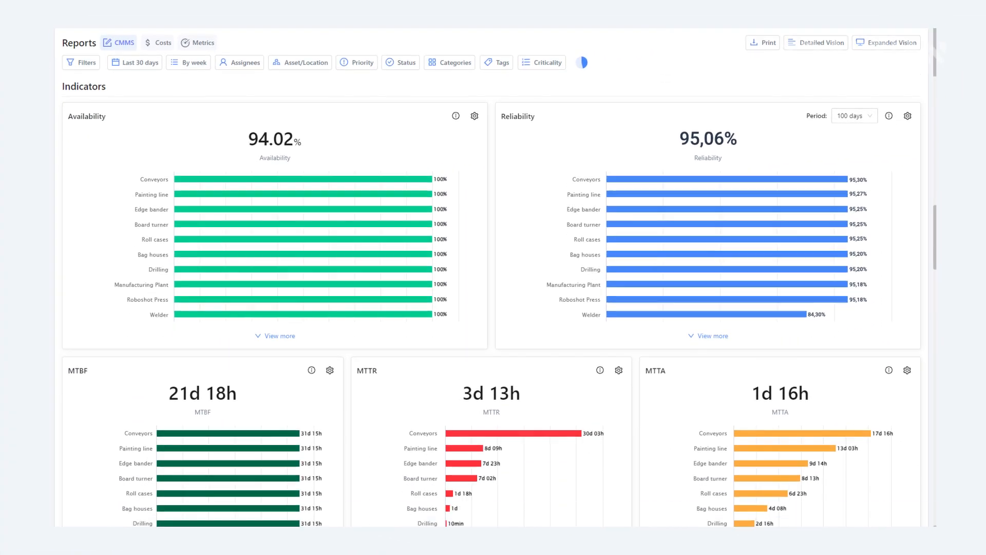
{"action": "scroll", "scroll_direction": "down", "scroll_amount": 3}
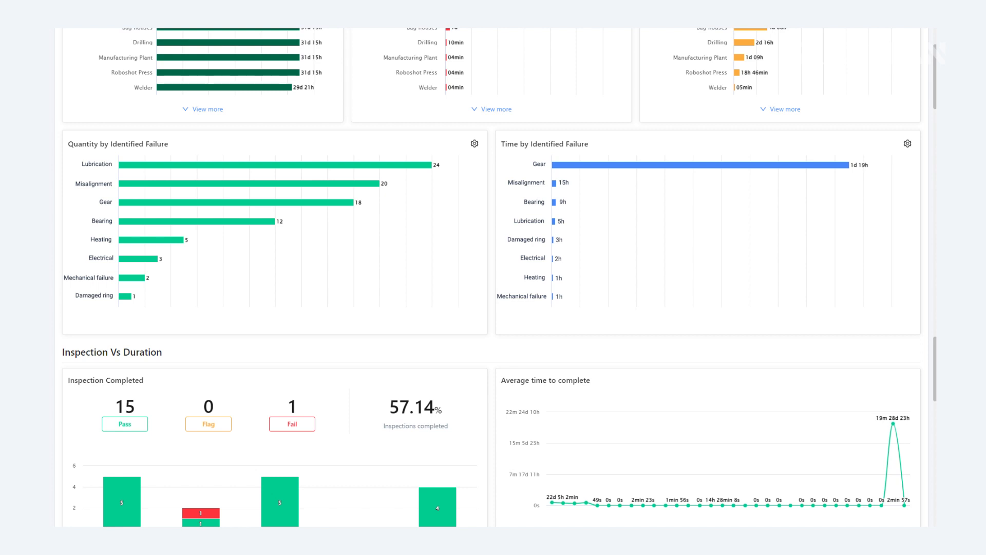
{"action": "scroll", "scroll_direction": "down", "scroll_amount": 3}
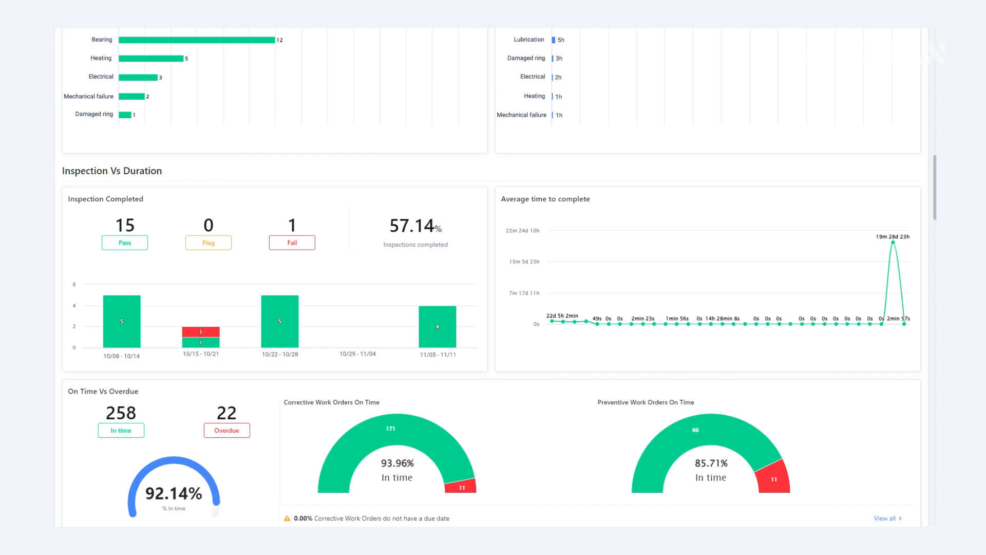
{"action": "scroll", "scroll_direction": "down", "scroll_amount": 3}
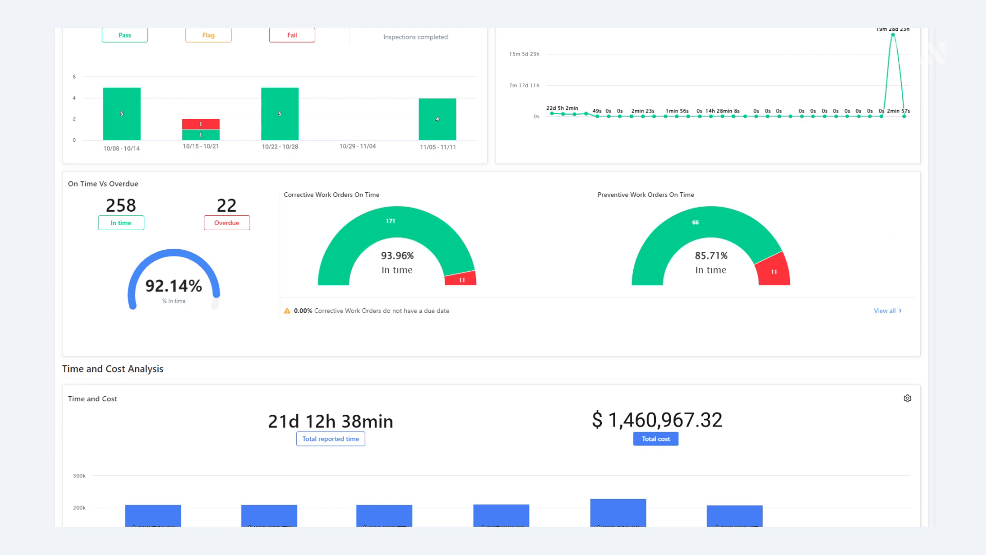
{"action": "scroll", "scroll_direction": "down", "scroll_amount": 3}
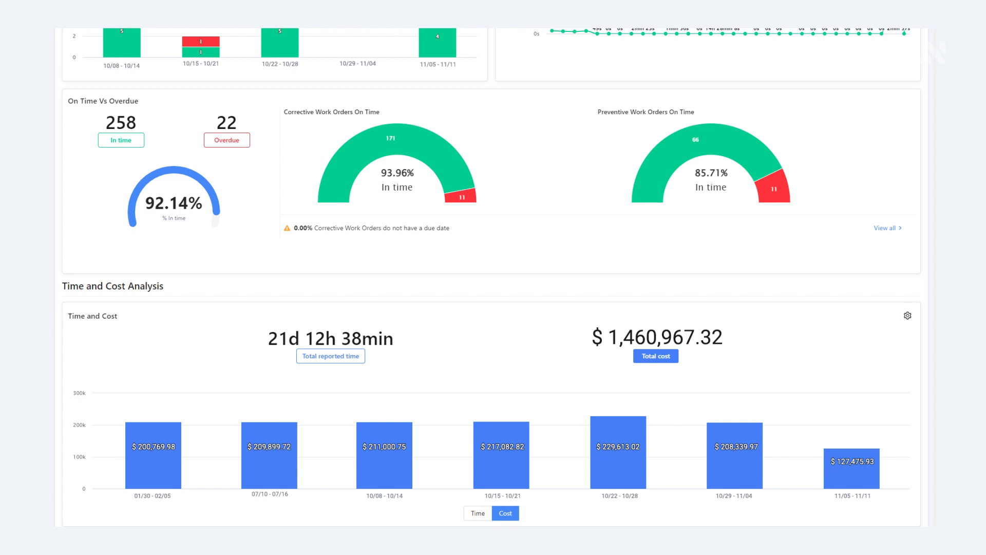
{"action": "scroll", "scroll_direction": "down", "scroll_amount": 3}
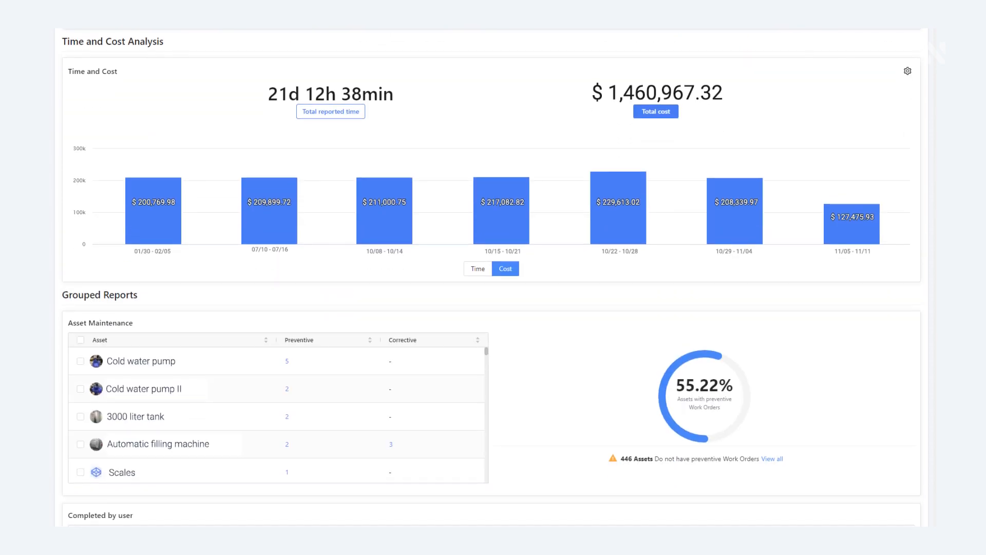